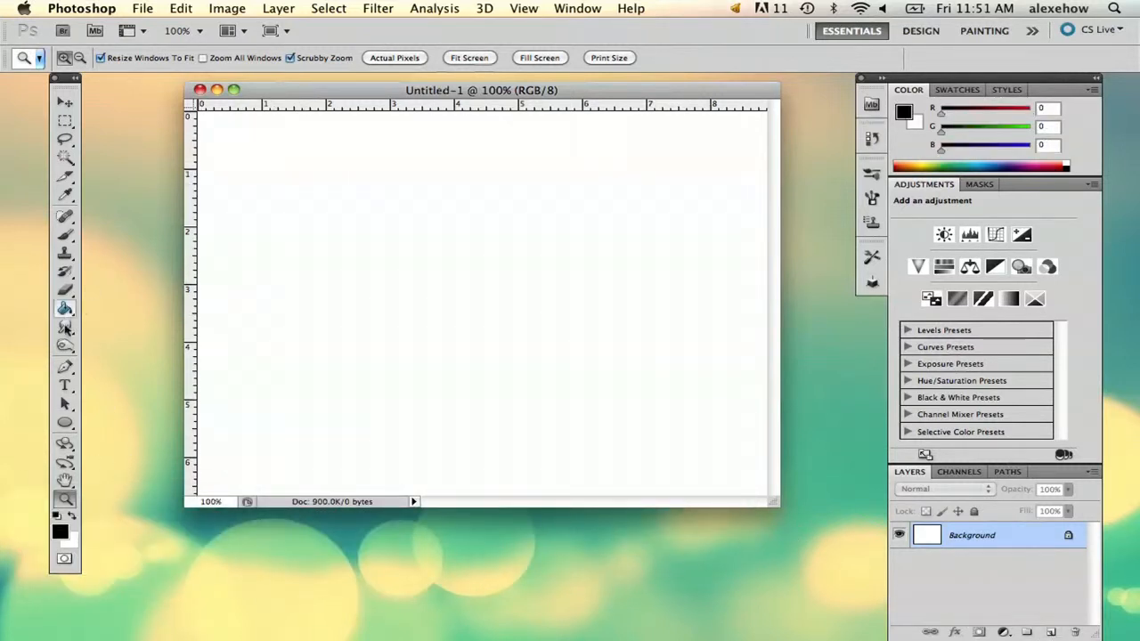
Step: Set the foreground colour to dark gray #272727 (39, 39, 39)
click(65, 307)
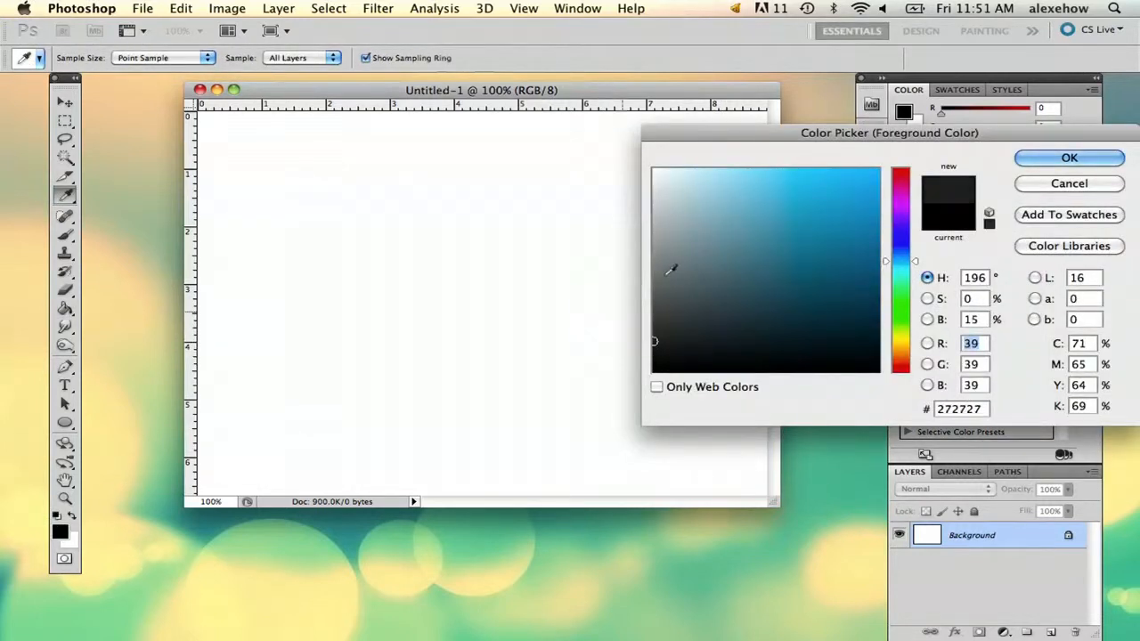
click(1068, 157)
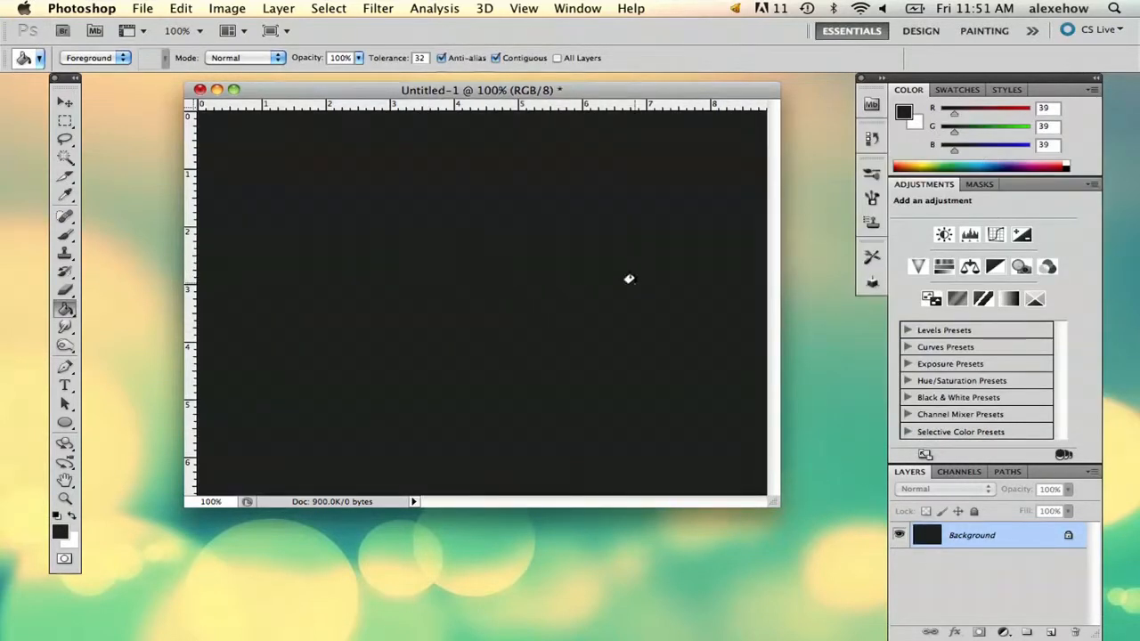
click(65, 423)
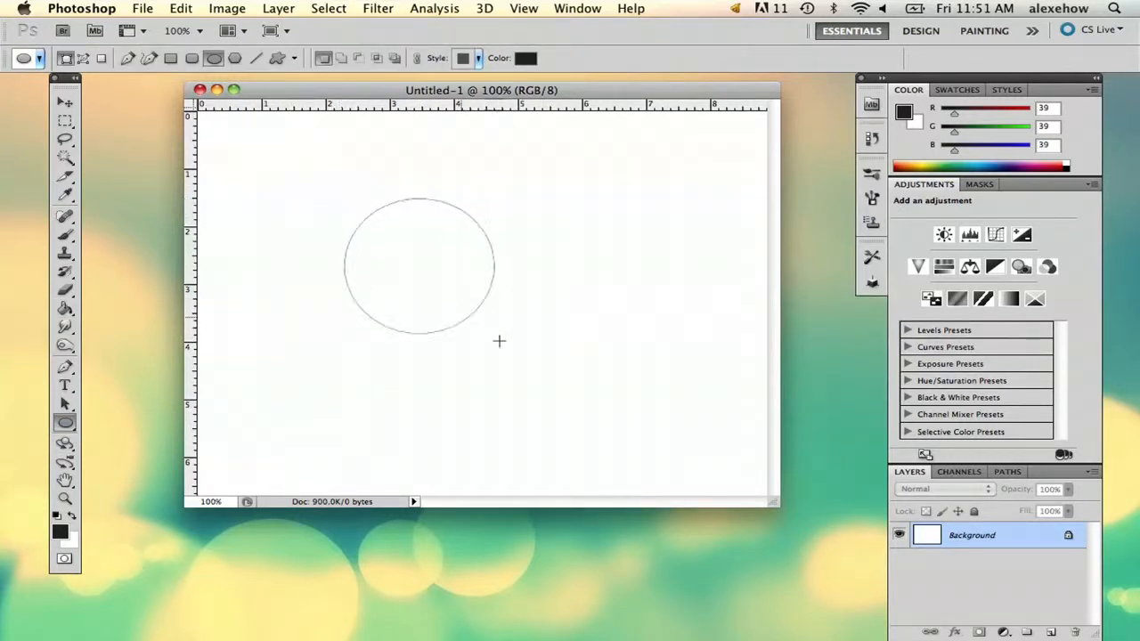
Step: Drag a dark gray circle across the canvas centre and add an empty layer above
drag(347, 205, 619, 440)
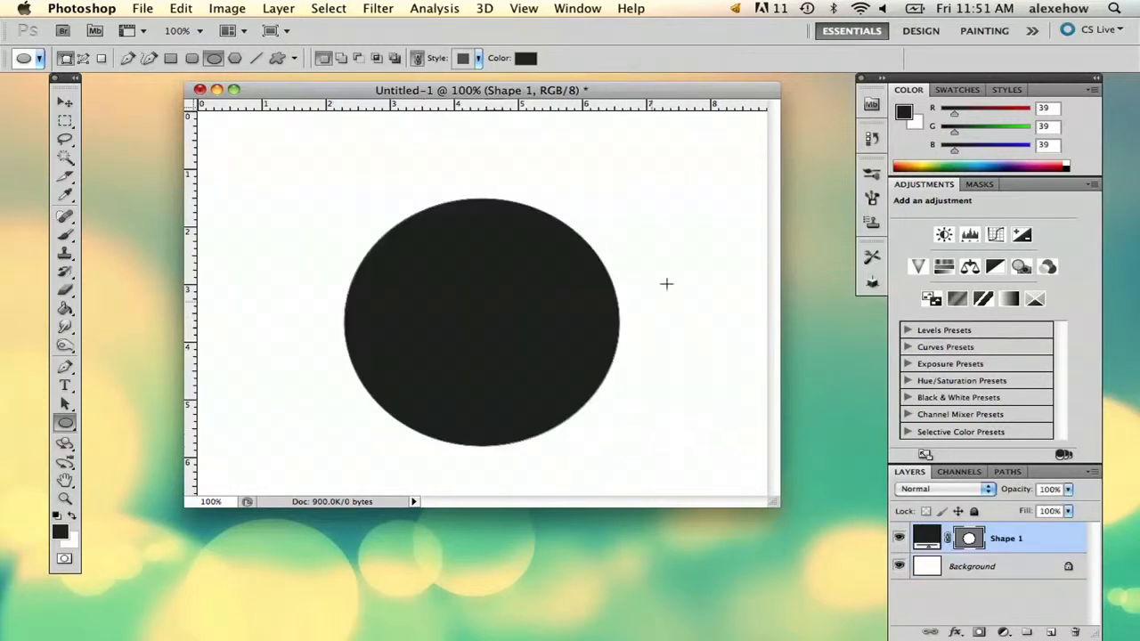
mouse_move(624, 182)
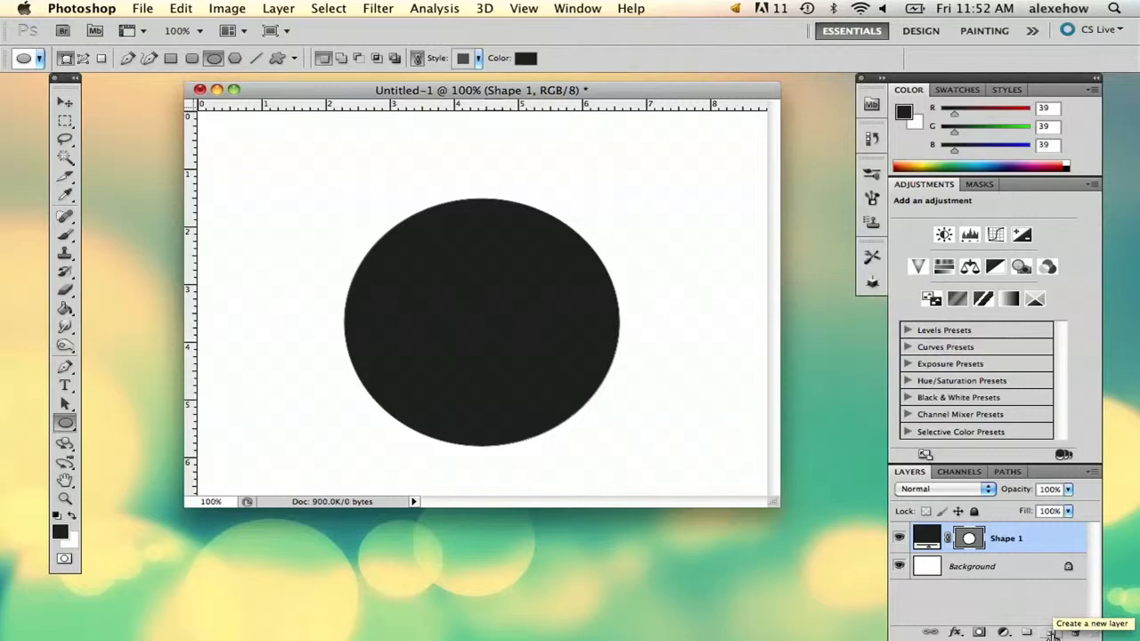
click(1052, 631)
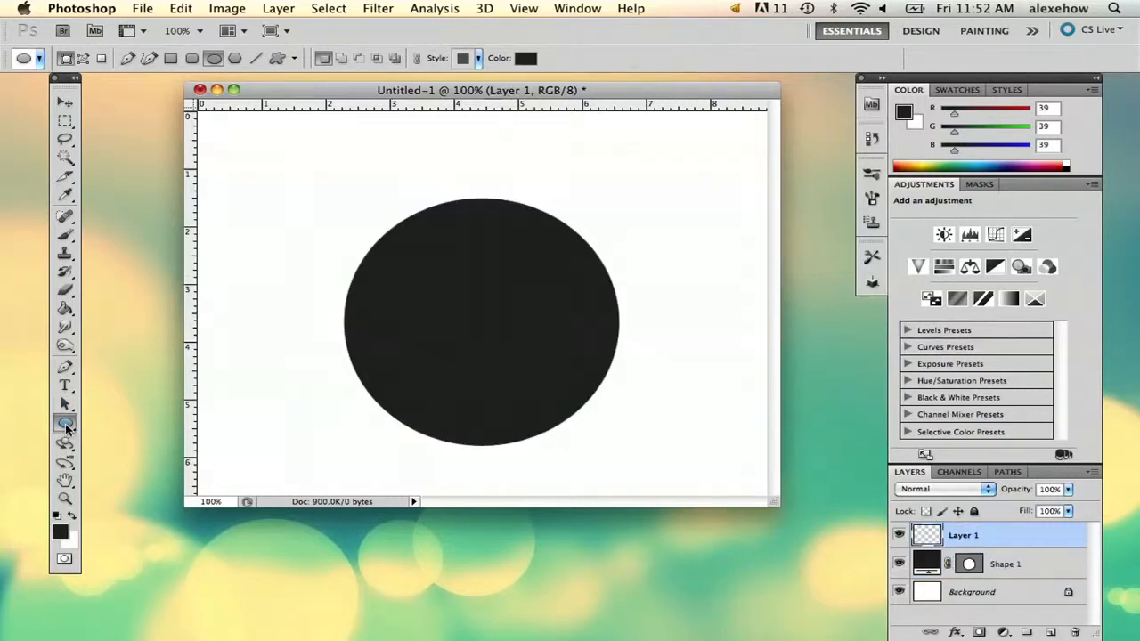
Step: Switch to the Line Tool, draw a white vertical line on the circle's left, then pick the Move Tool
click(65, 423)
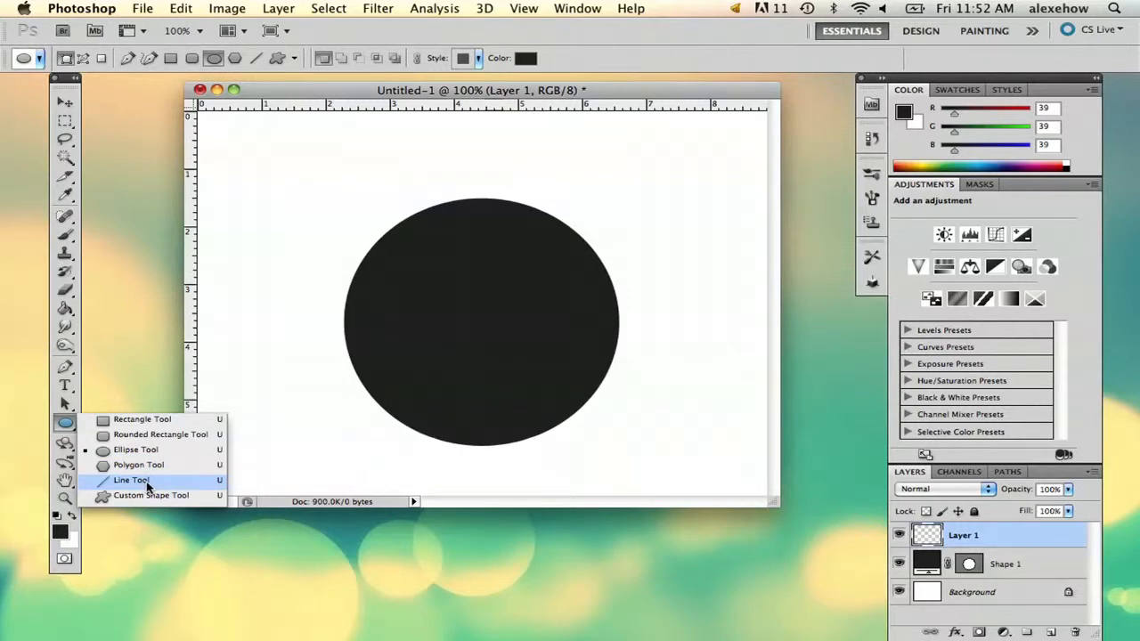
click(130, 480)
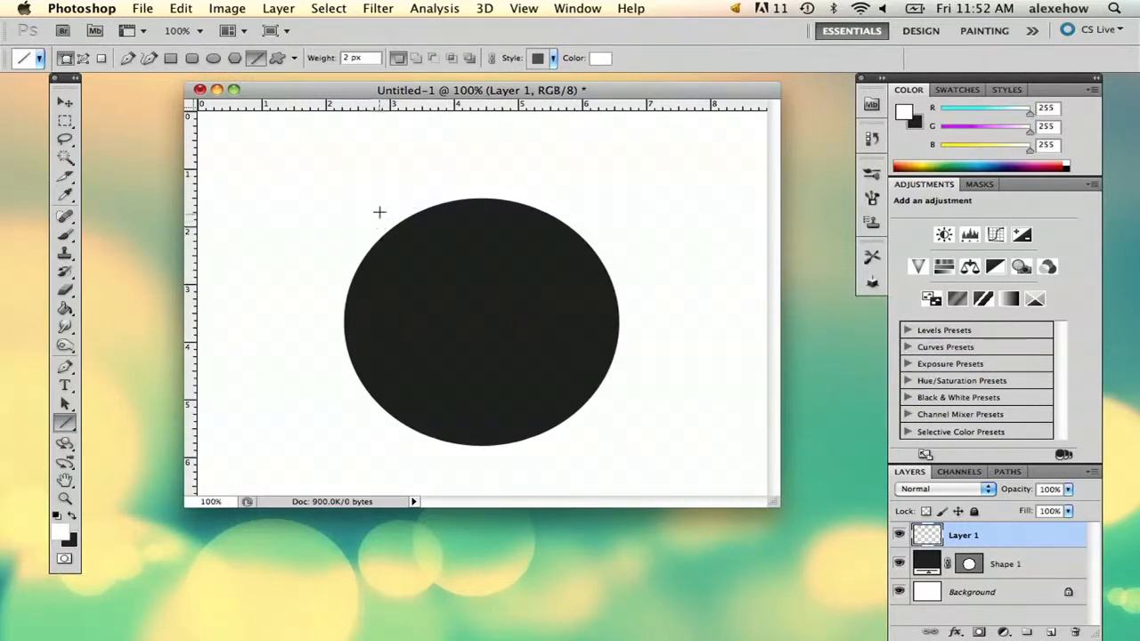
mouse_move(366, 227)
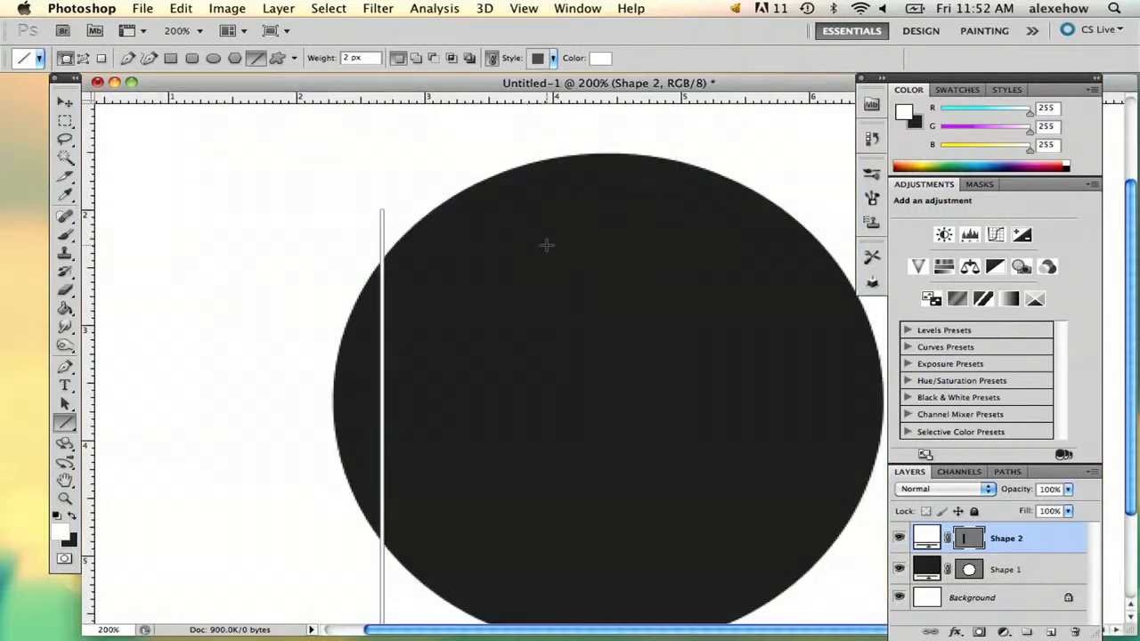
click(65, 100)
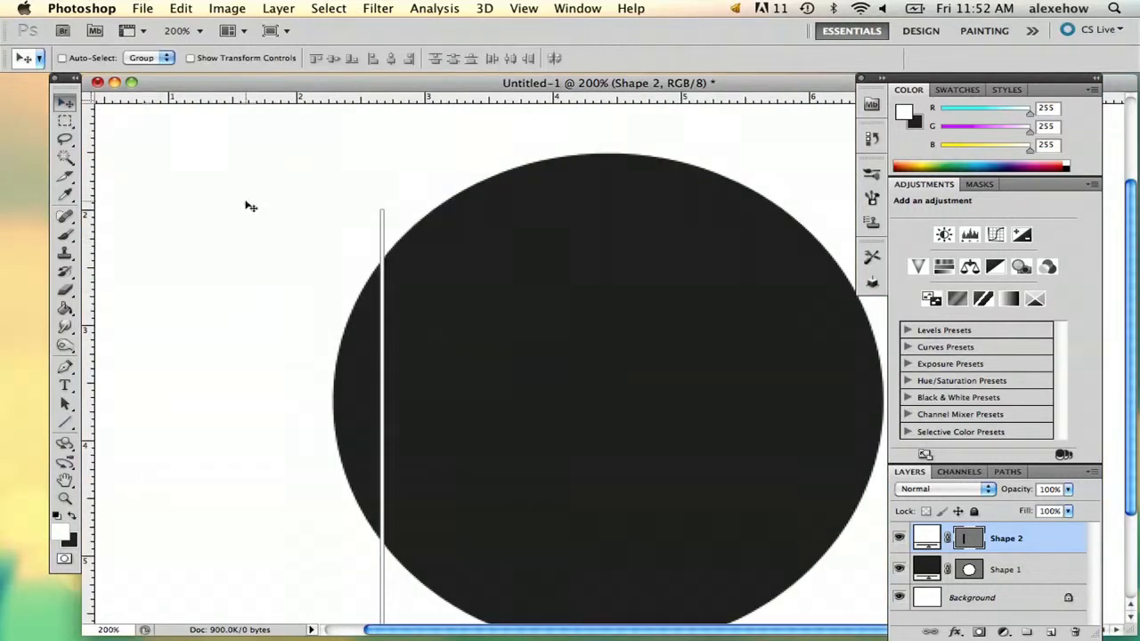
mouse_move(413, 347)
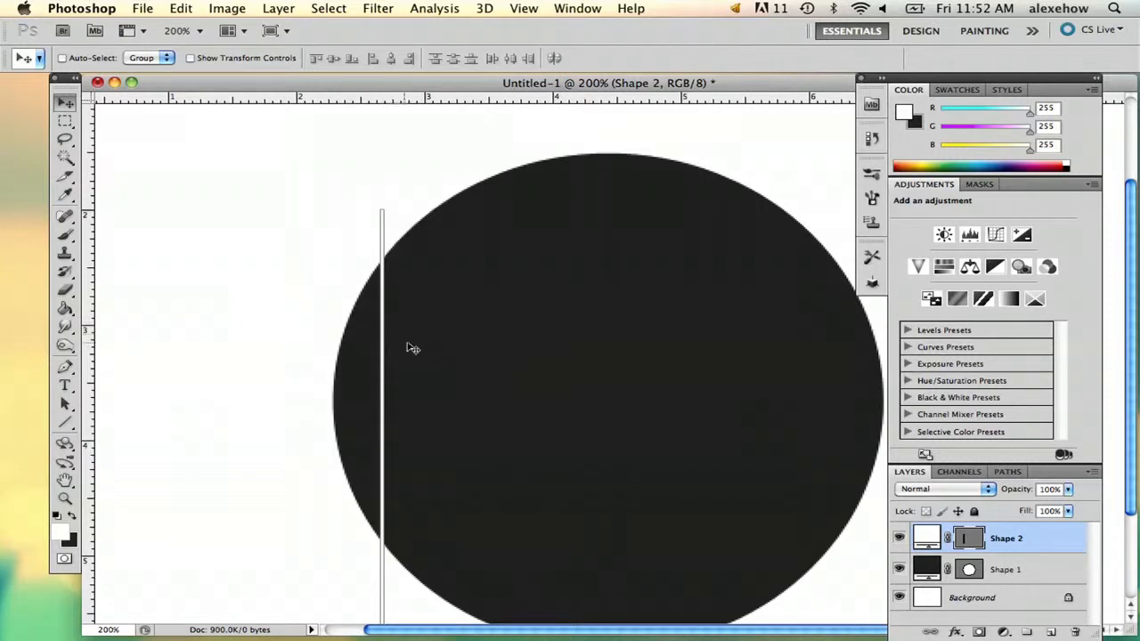
mouse_move(434, 358)
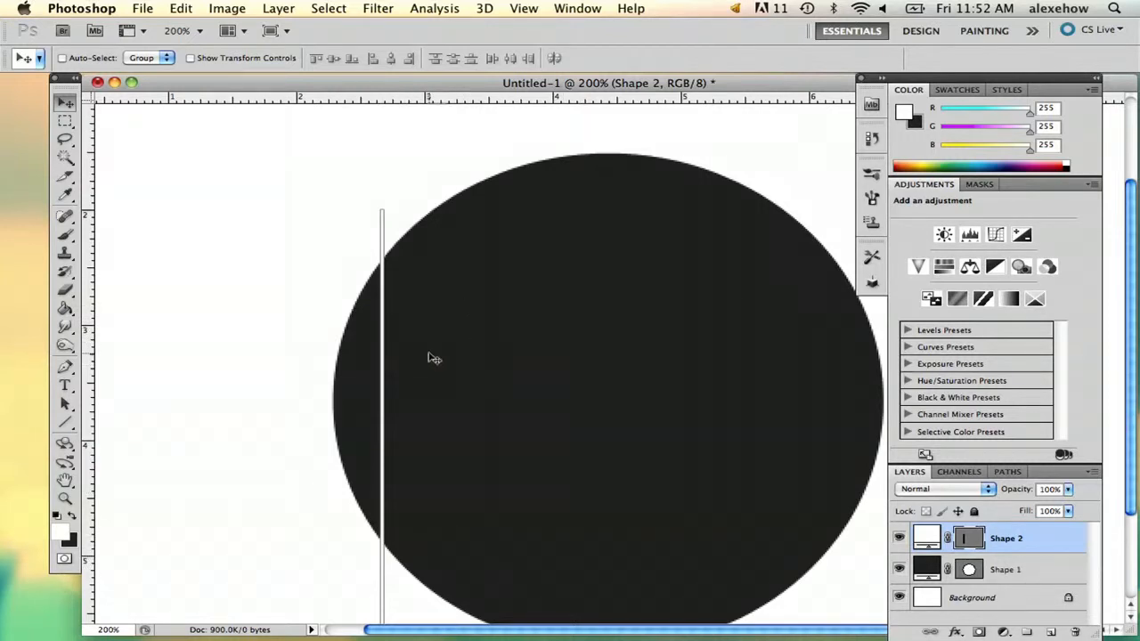
mouse_move(391, 392)
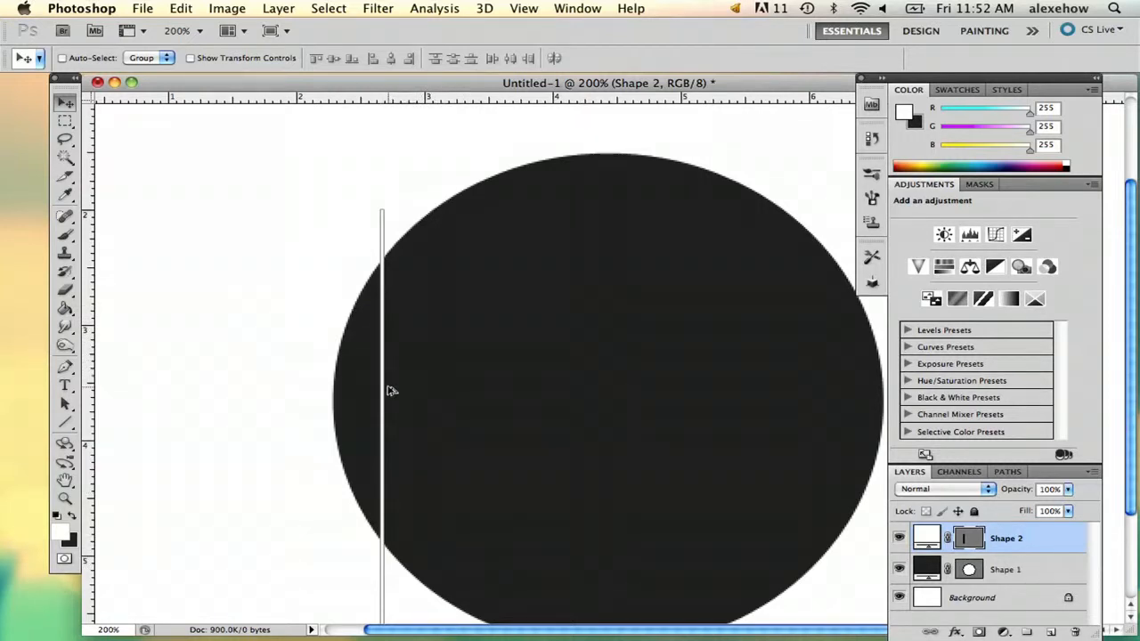
Step: Duplicate the white line layer with Cmd+J to create more evenly spaced stripes
key(Cmd+J)
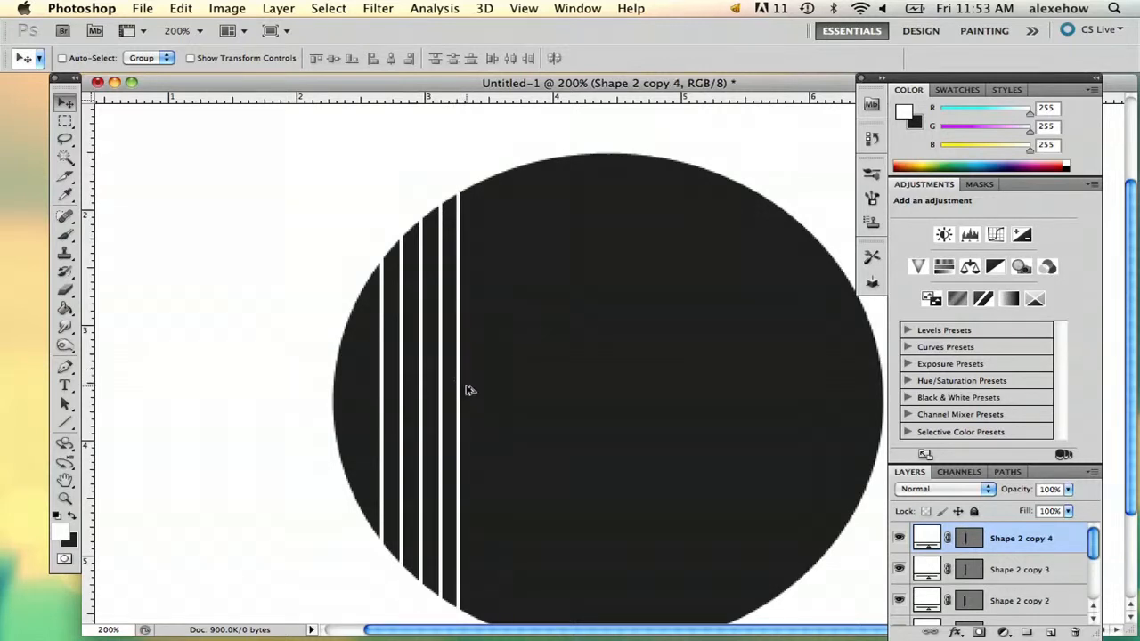
mouse_move(76, 131)
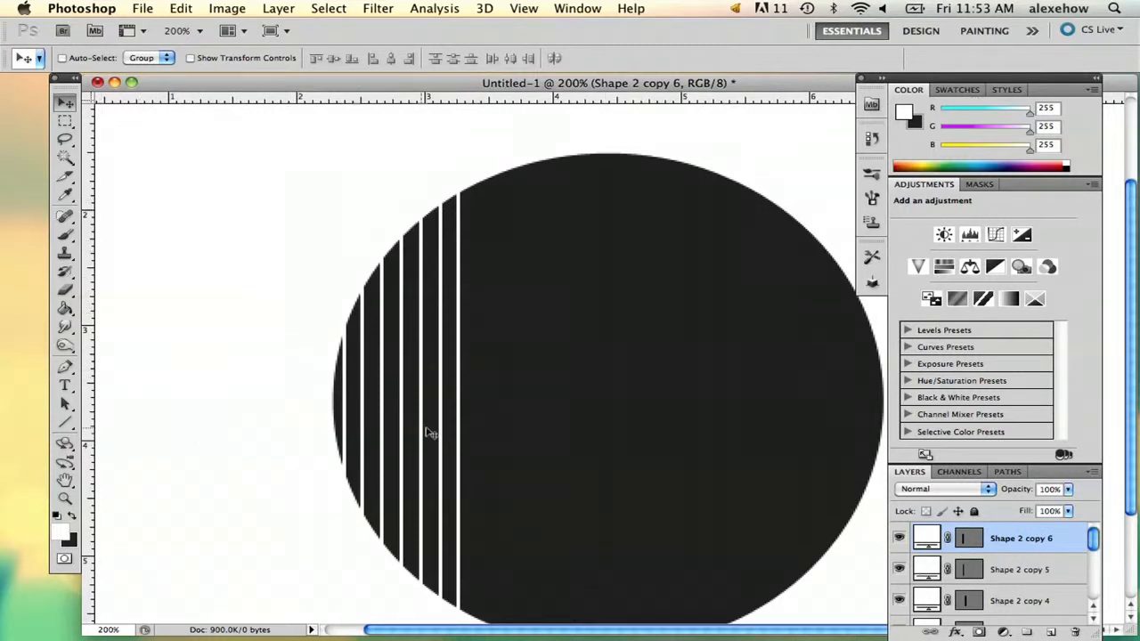
scroll(down, 3)
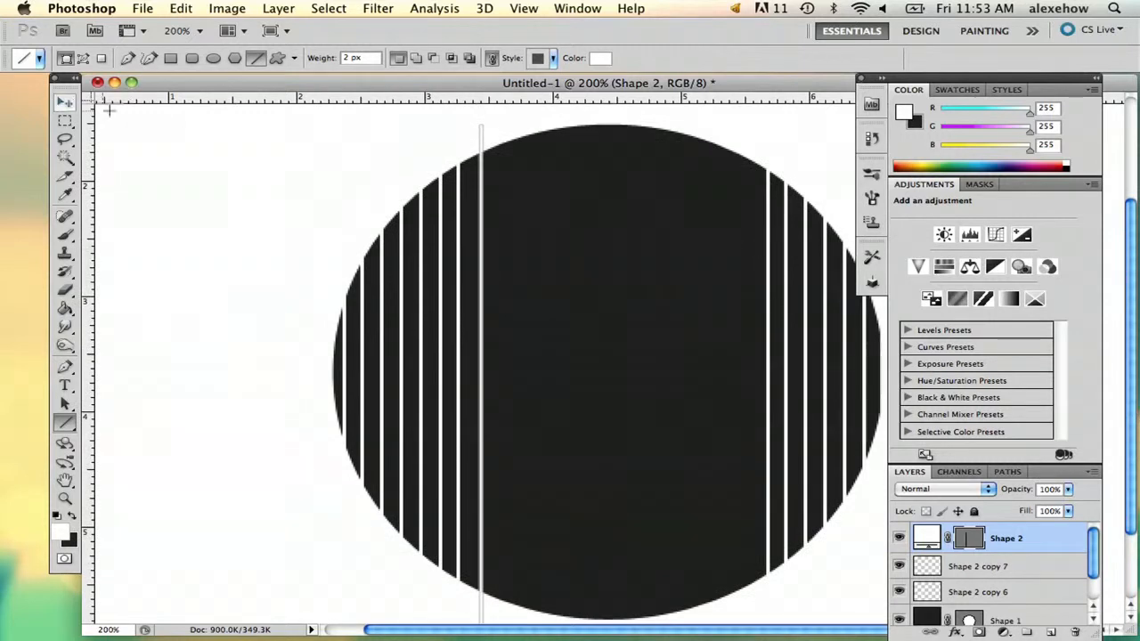
Step: Extend the stripes across the circle's right side and open the stripe layers' options
click(65, 101)
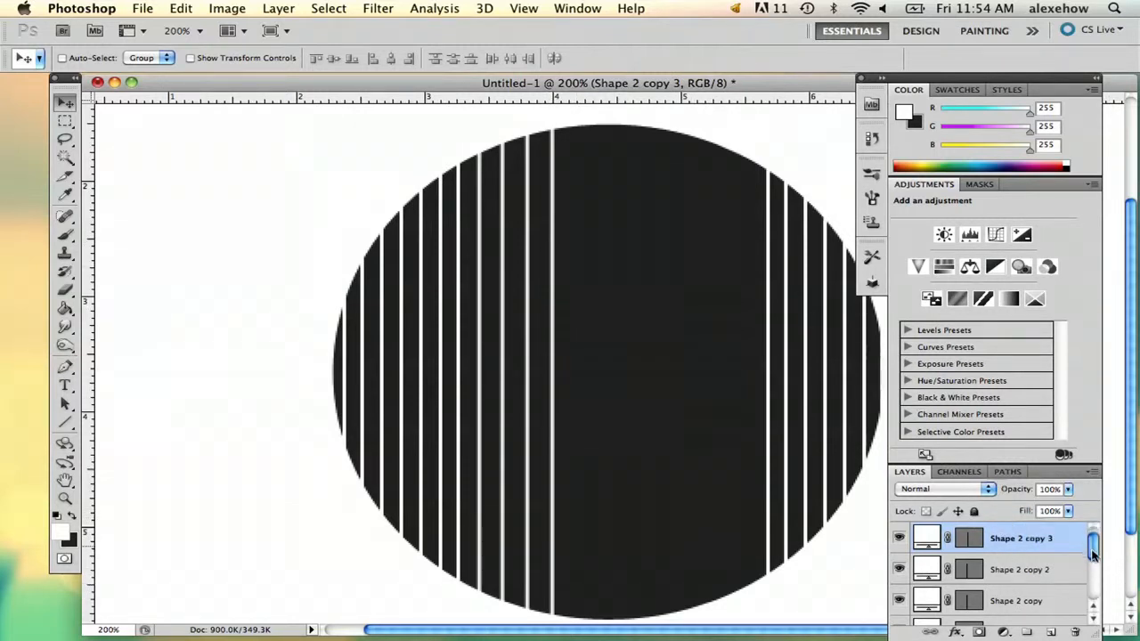
right_click(1021, 537)
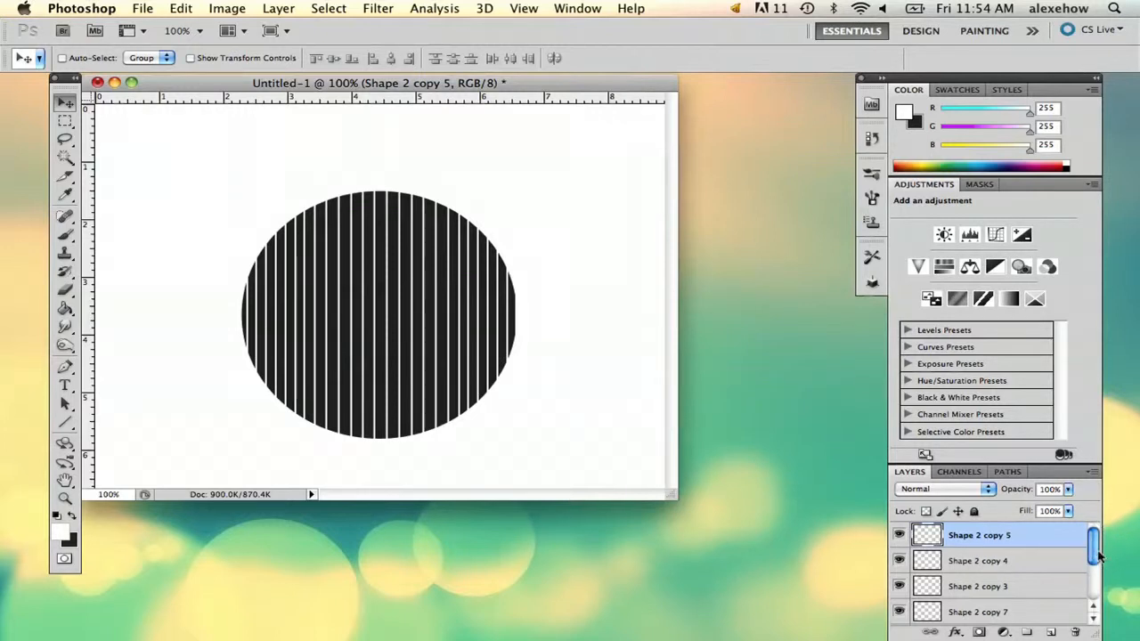
Step: Merge the stripe layers into one and add a colour overlay layer style
right_click(978, 535)
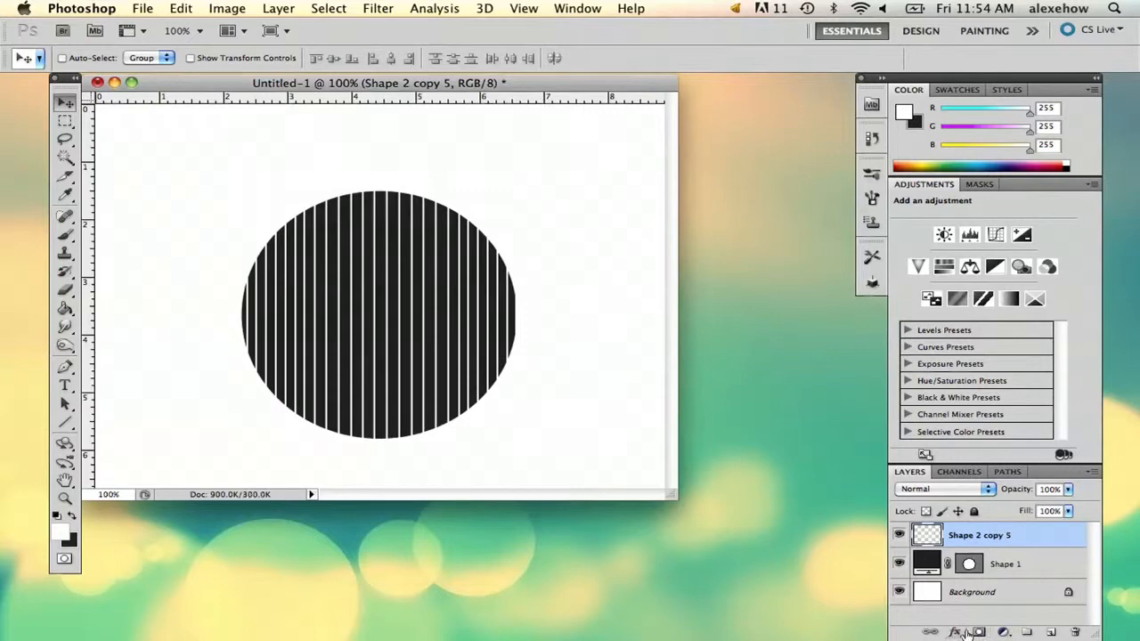
click(954, 632)
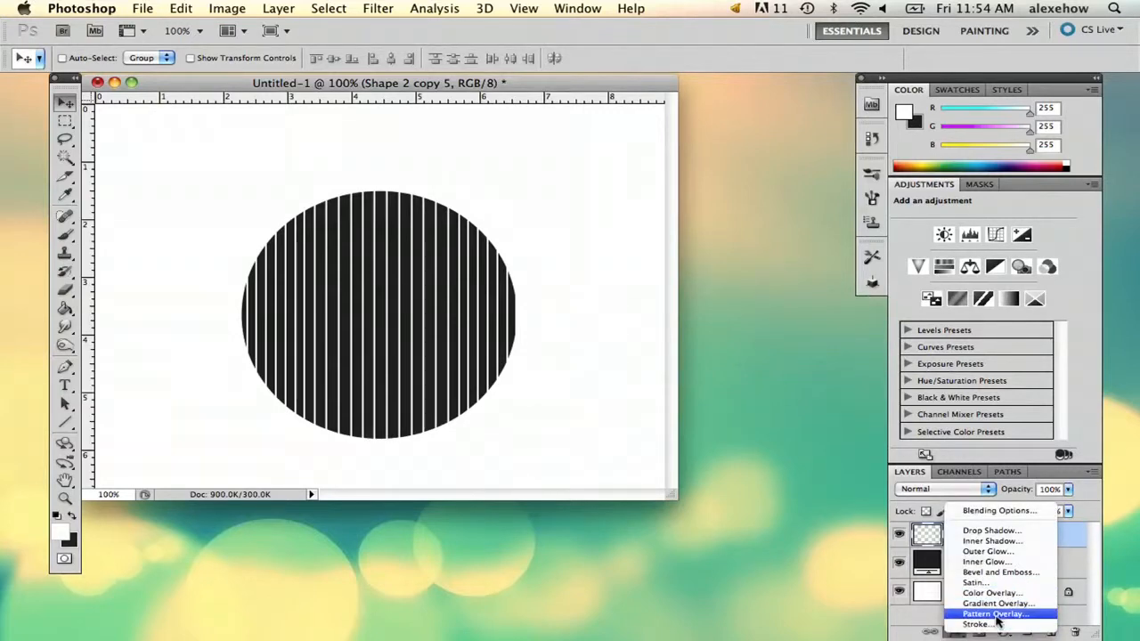
click(991, 592)
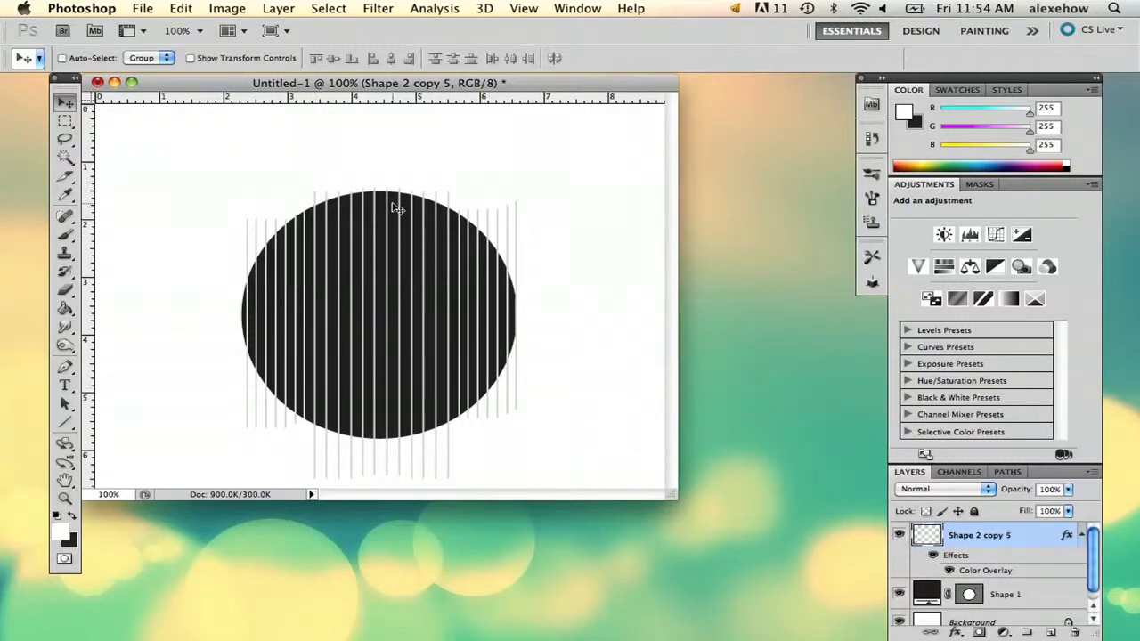
Step: Apply Create Clipping Mask to the stripes layer so it clips to the circle
right_click(980, 535)
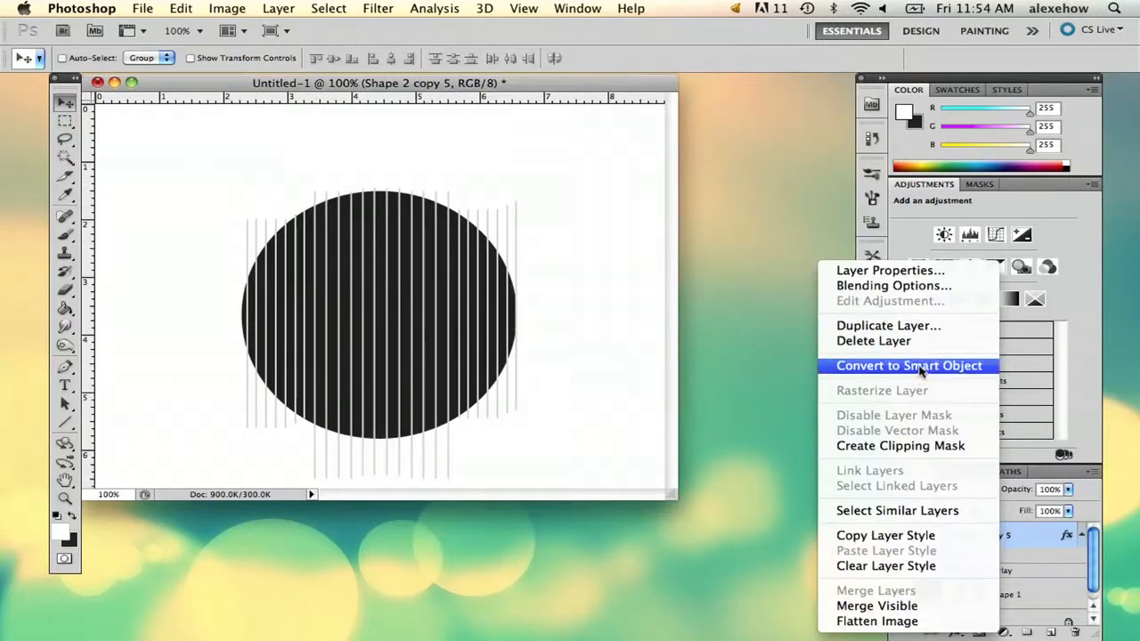
click(908, 365)
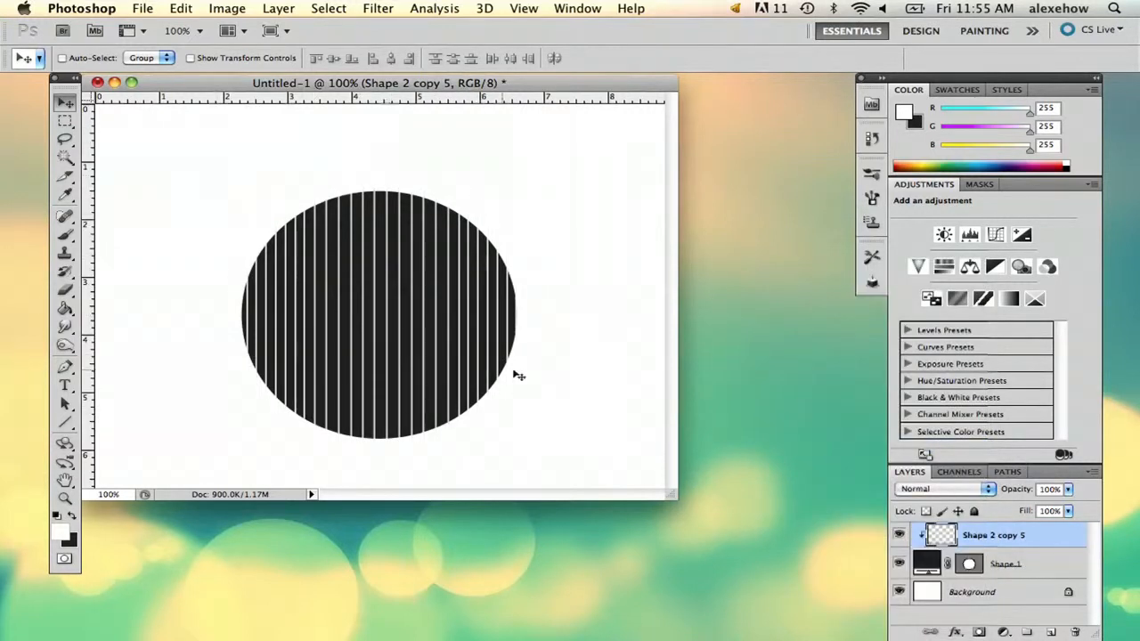
mouse_move(306, 171)
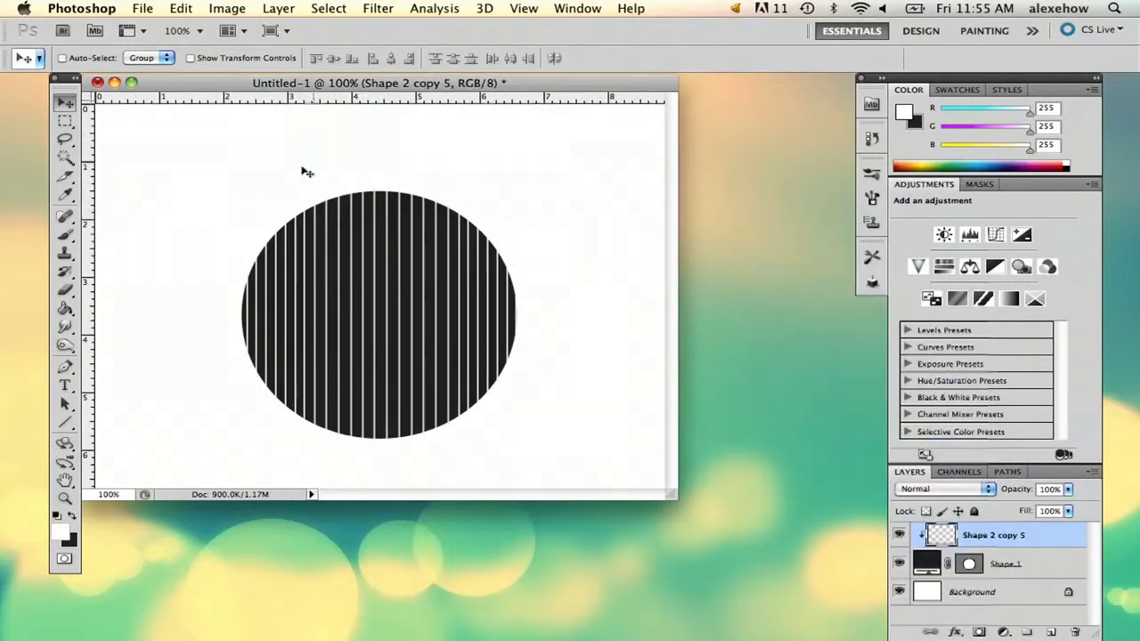